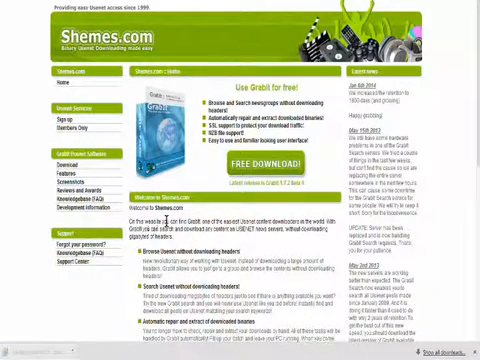
Step: Start the free GrabIt download from the Shemes.com offer
left_click(240, 166)
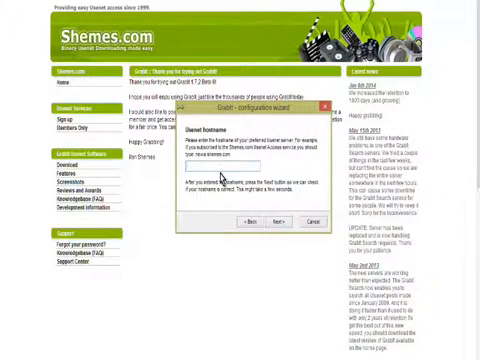
Step: Enter news.shemes.com as the Usenet server in the configuration wizard
type("news.shemes.com")
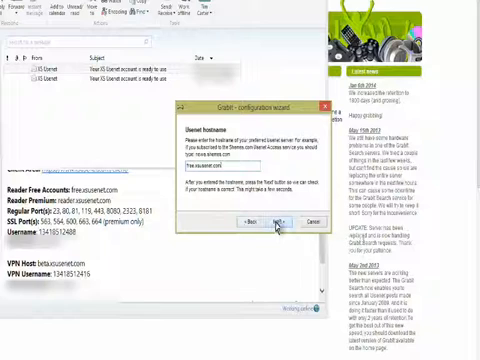
Step: Finish the configuration wizard so the main window opens and retrieves newsgroups
left_click(272, 220)
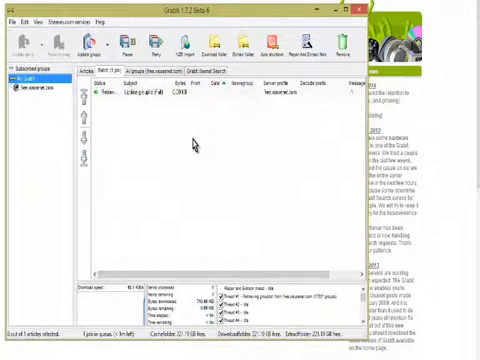
mouse_move(244, 124)
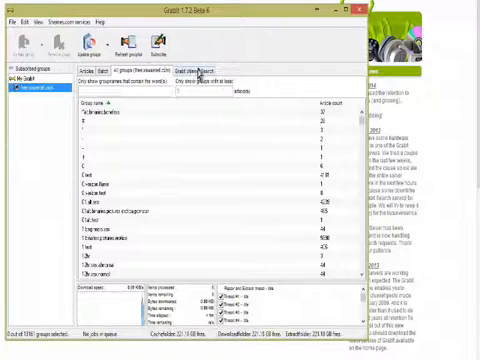
Step: View the header search panel, then return to the retrieved newsgroup list
left_click(196, 70)
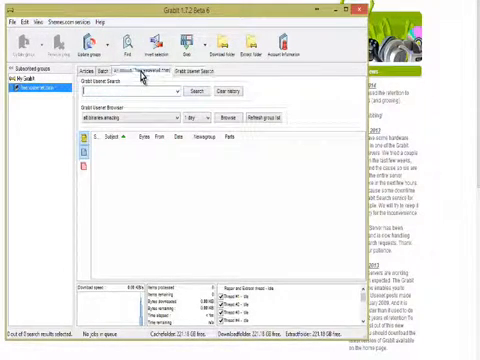
left_click(130, 70)
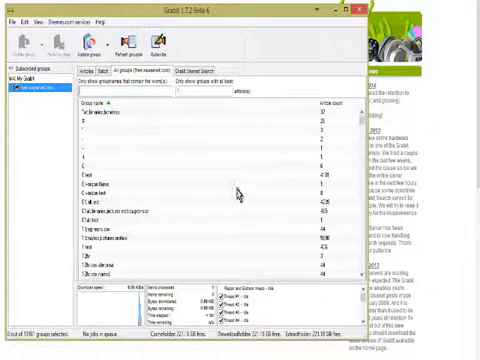
mouse_move(258, 206)
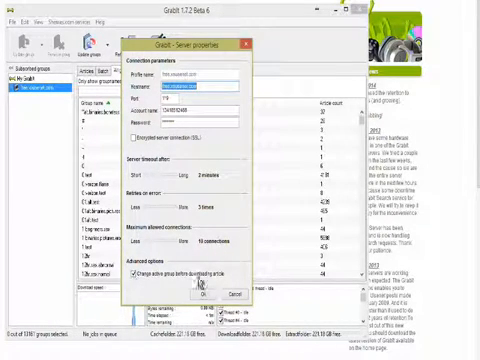
Step: Confirm the Server dialog and show the newsgroup list with article counts again
left_click(200, 292)
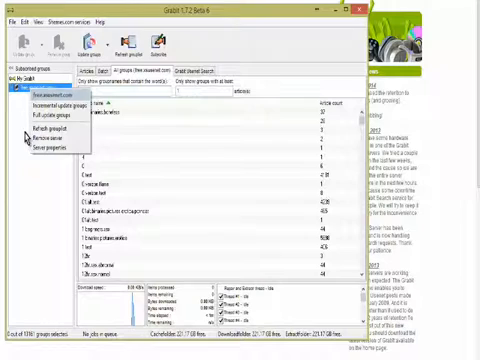
left_click(28, 96)
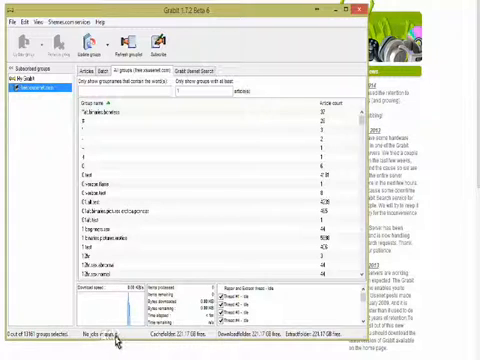
mouse_move(24, 130)
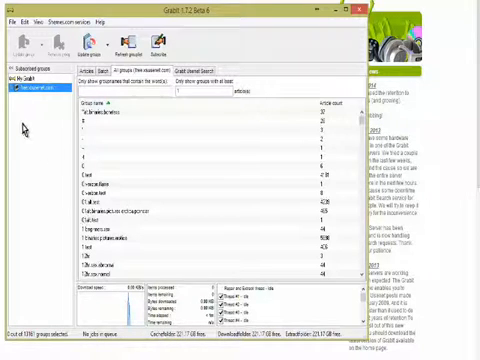